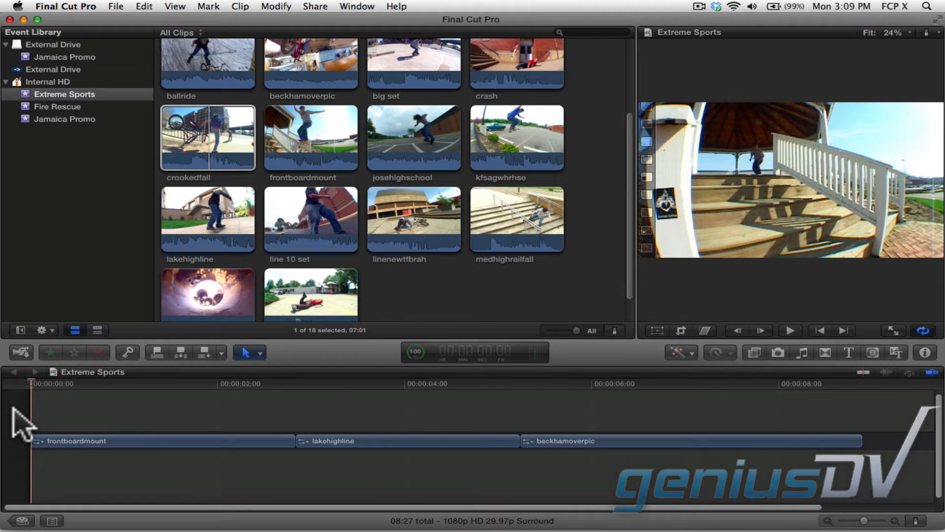
# Play the edit briefly, then park the playhead at about five seconds.
pyautogui.click(790, 330)
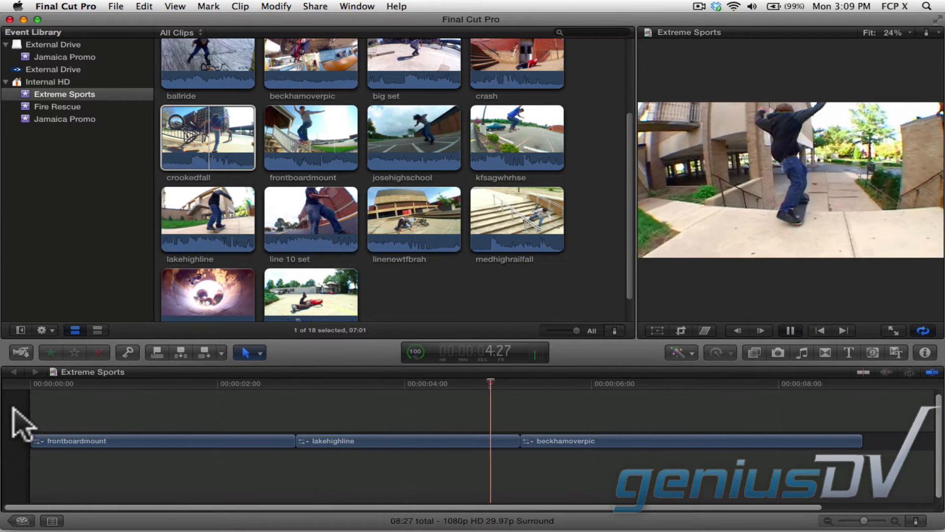
pyautogui.click(682, 383)
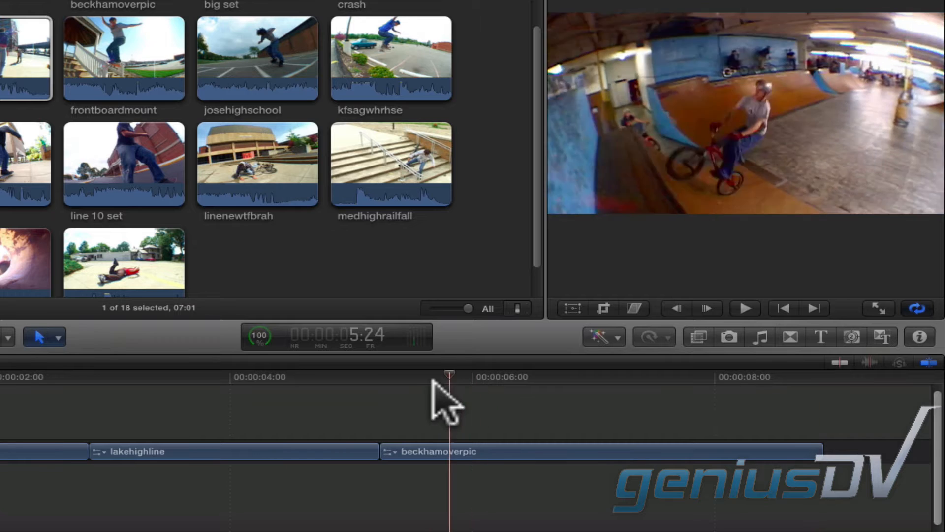
pyautogui.moveTo(449, 374); pyautogui.dragTo(344, 375)
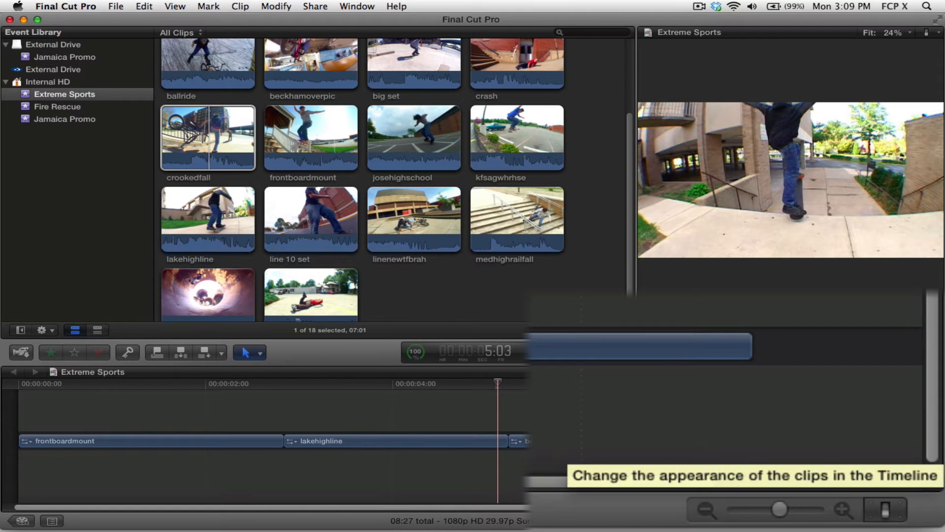
# Show timeline clips as filmstrips with names via Clip Appearance.
pyautogui.click(883, 509)
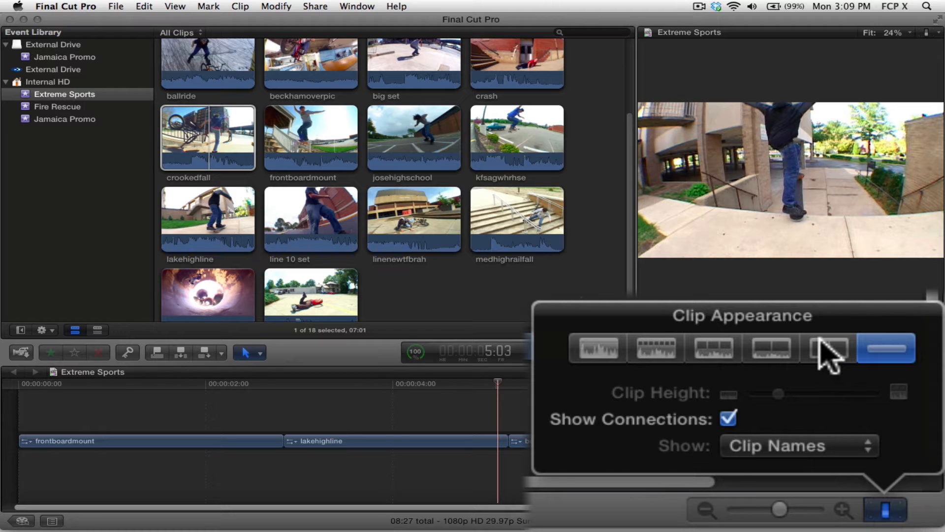
pyautogui.moveTo(826, 348)
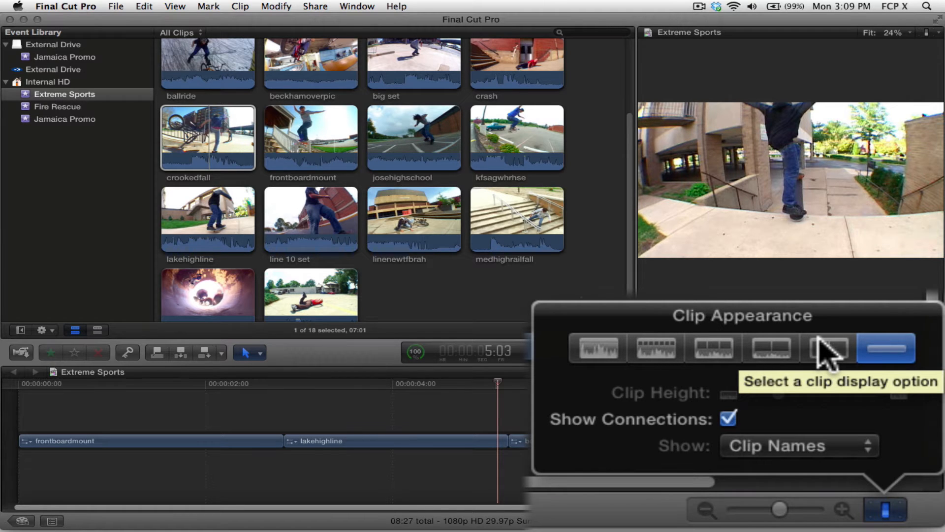
pyautogui.click(827, 348)
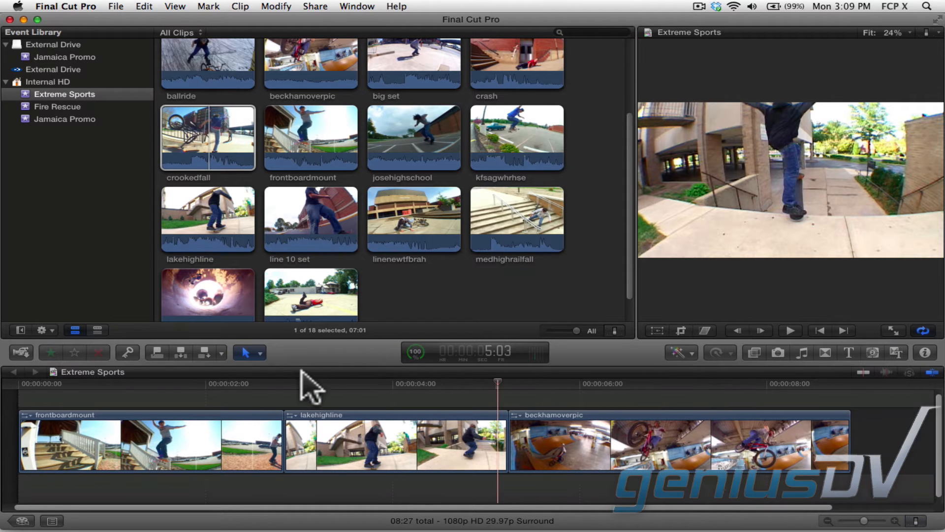
# Make Trim (T) the active editing tool from the Tools pop-up.
pyautogui.click(246, 352)
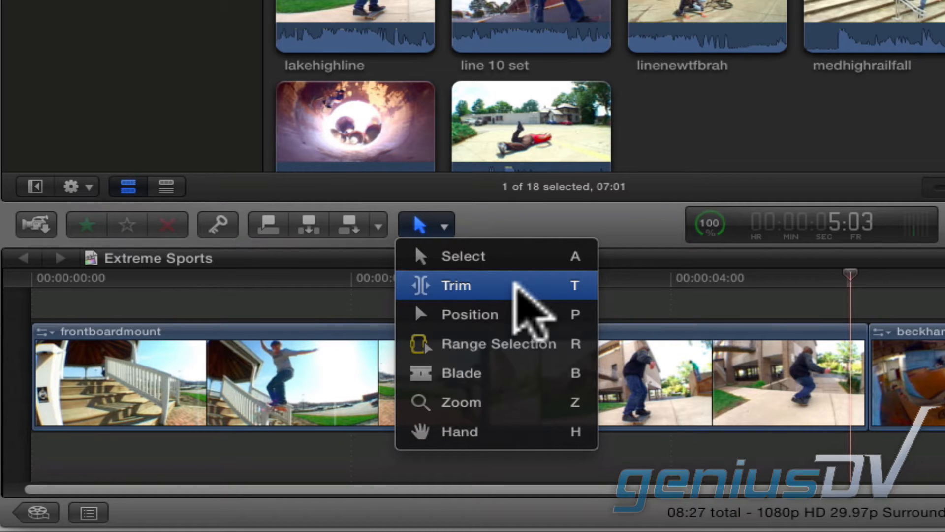
pyautogui.click(456, 286)
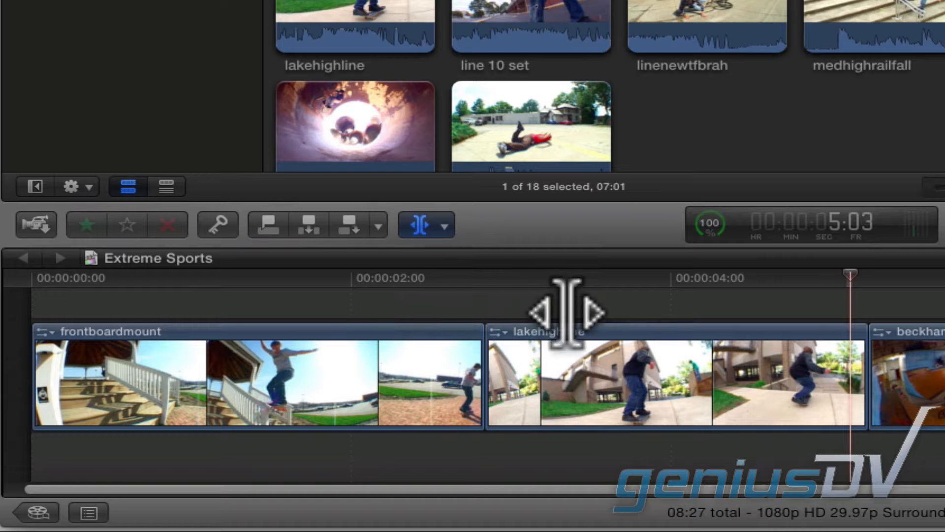
# Slip the middle lakehighline clip back about one second without moving it.
pyautogui.click(672, 390)
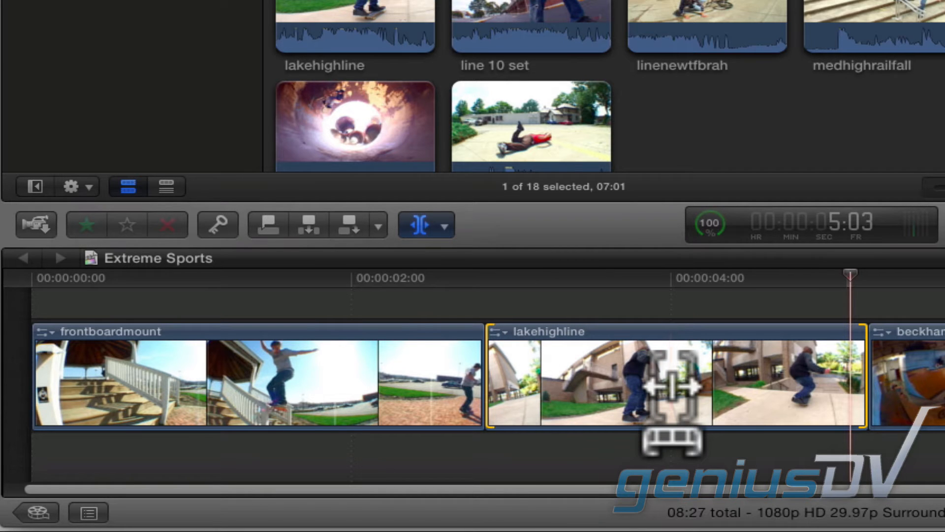
pyautogui.moveTo(675, 383); pyautogui.dragTo(630, 383)
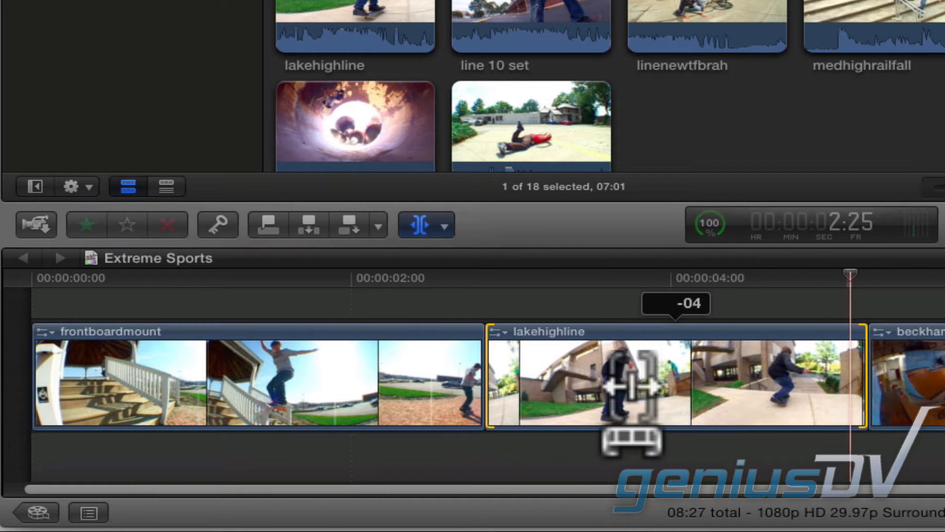
pyautogui.moveTo(630, 383); pyautogui.dragTo(503, 383)
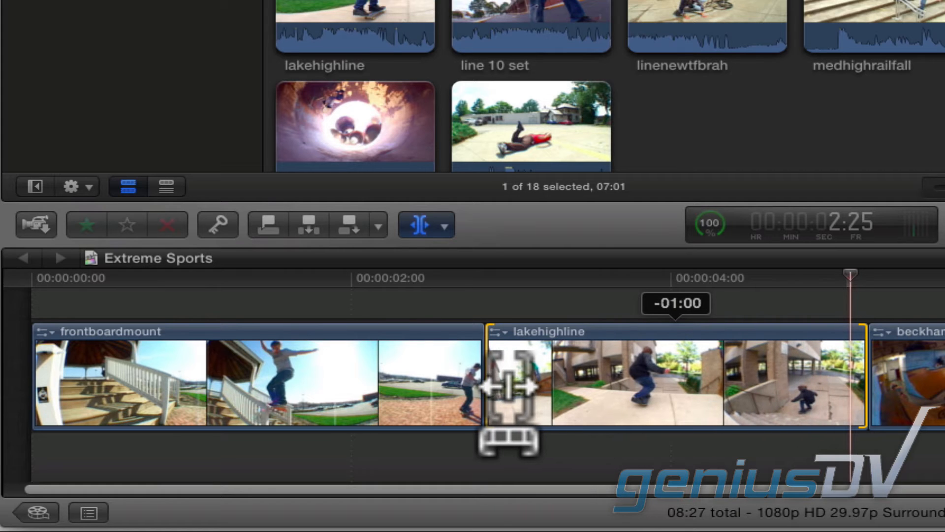
pyautogui.moveTo(506, 386); pyautogui.dragTo(515, 386)
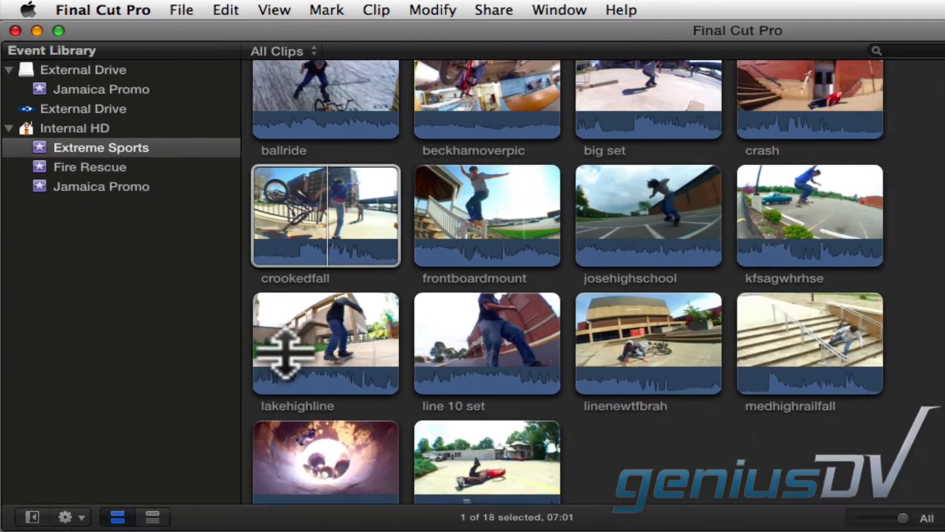
# Enable Show detailed trimming feedback in the Editing preferences.
pyautogui.click(104, 10)
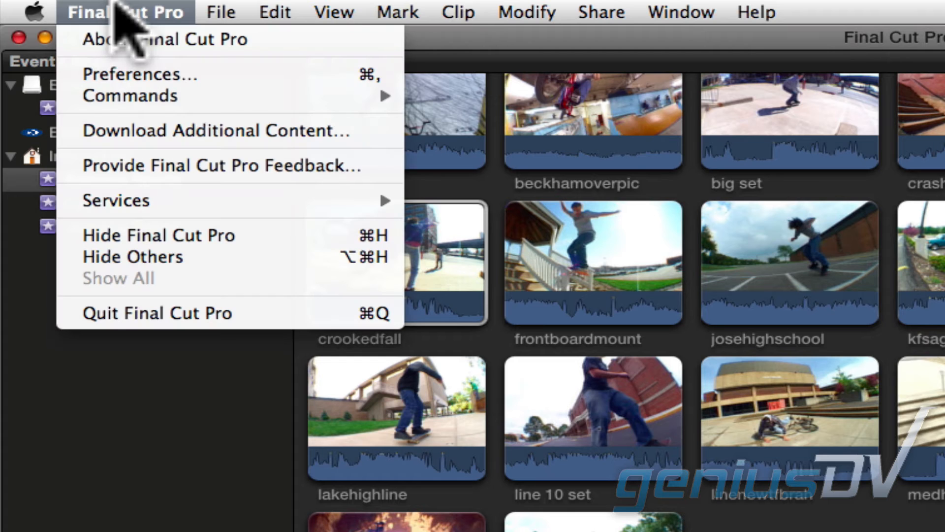
pyautogui.moveTo(211, 81)
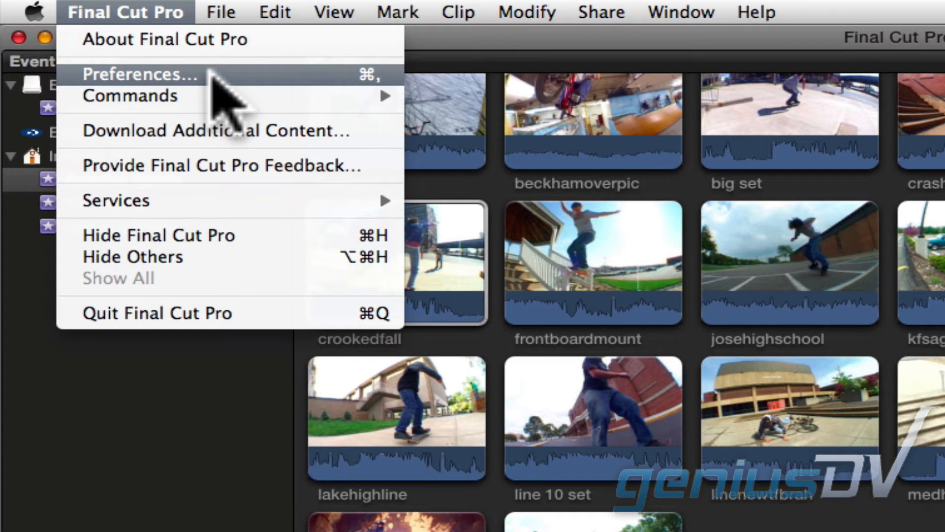
pyautogui.click(138, 75)
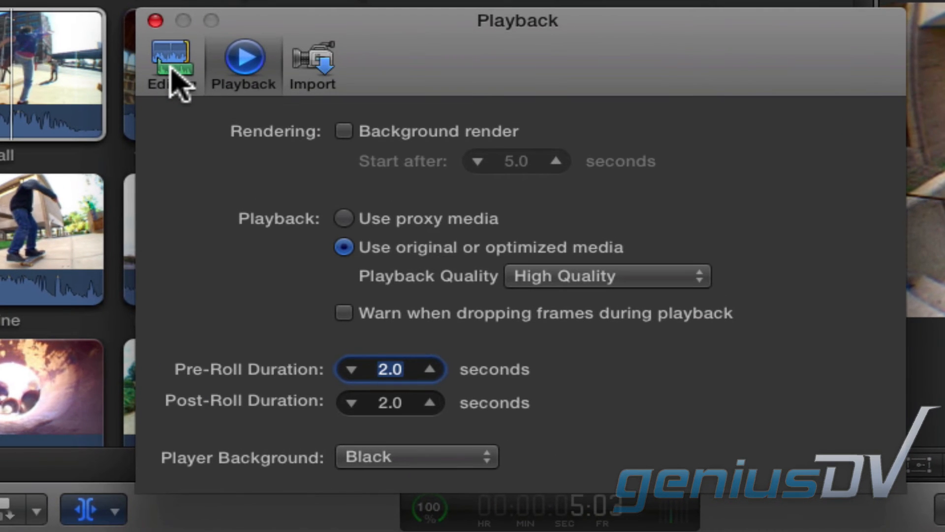
pyautogui.click(169, 58)
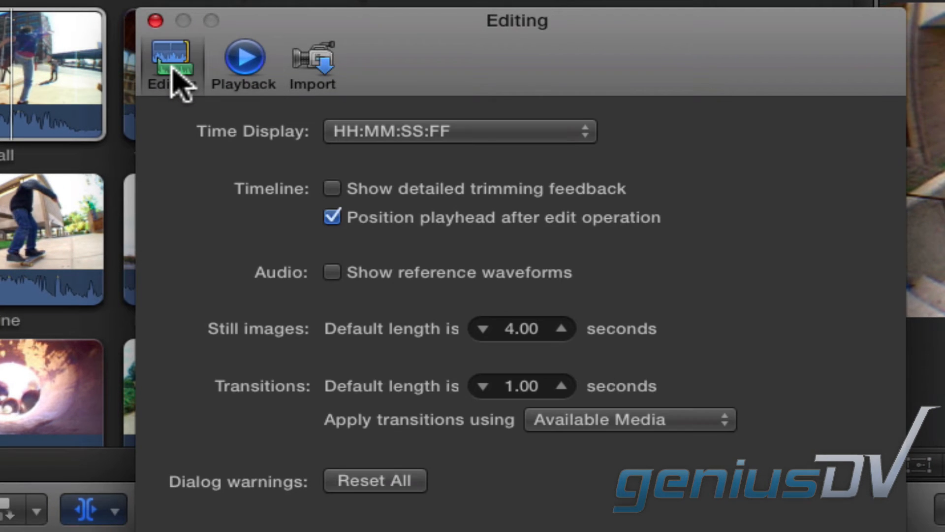
pyautogui.moveTo(331, 196)
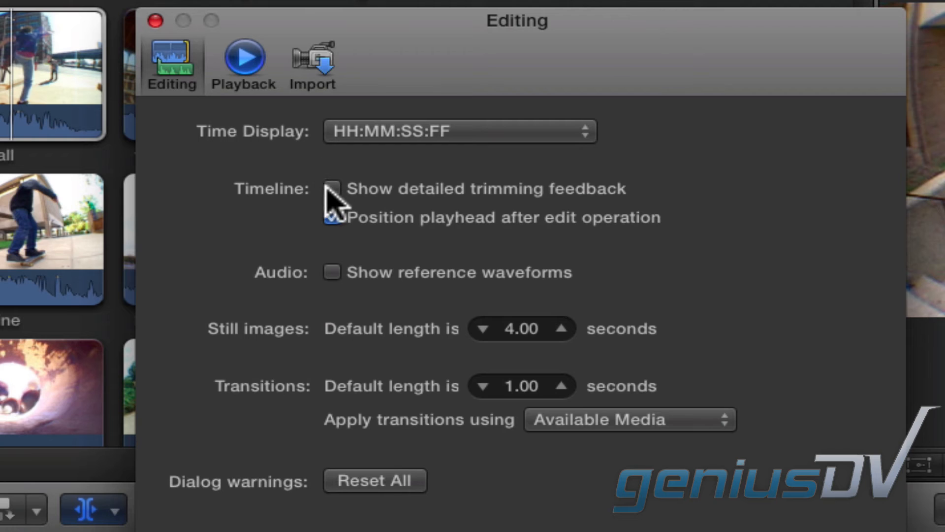
pyautogui.click(331, 188)
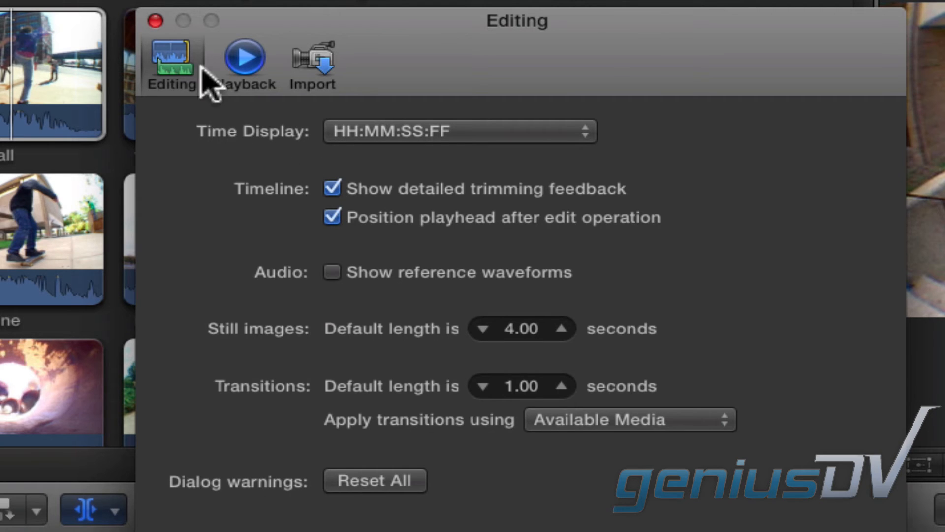
pyautogui.click(160, 24)
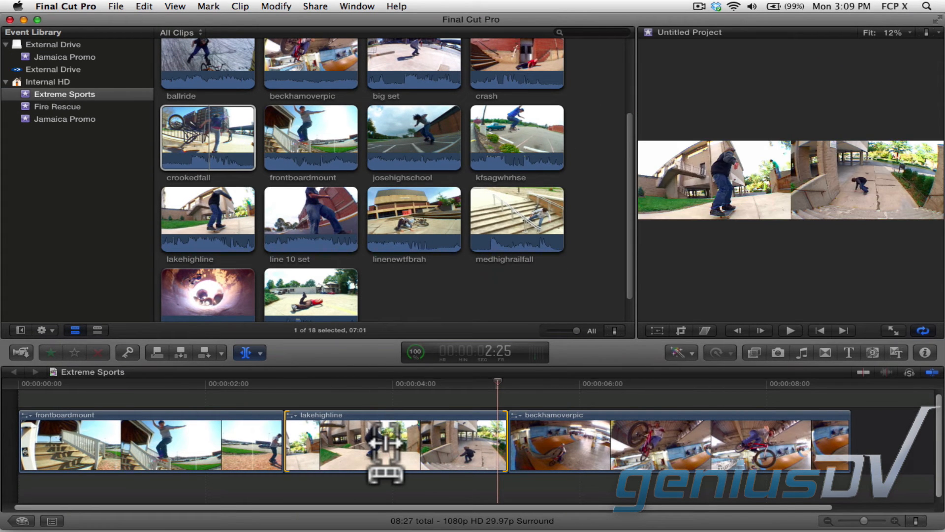
# Slip lakehighline again watching the two-up frame preview, then play from the start.
pyautogui.moveTo(389, 446); pyautogui.dragTo(308, 446)
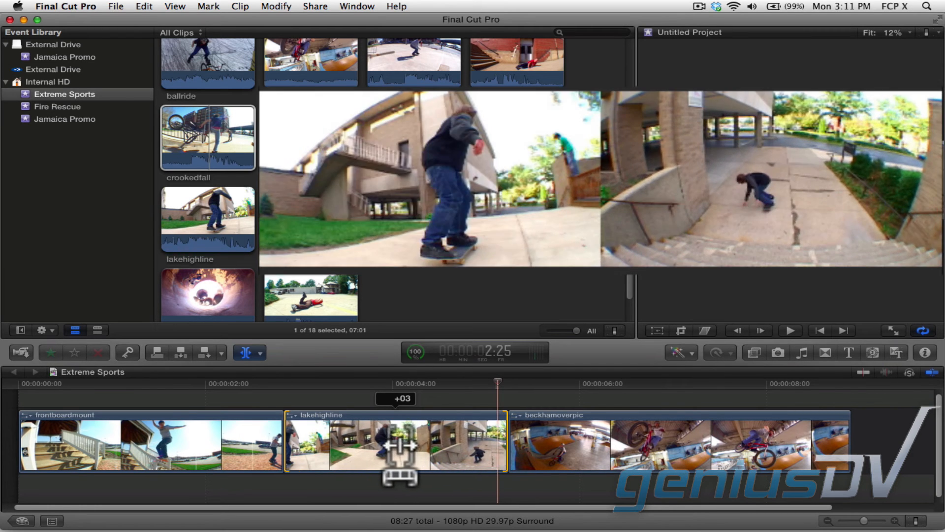
pyautogui.moveTo(398, 446); pyautogui.dragTo(422, 446)
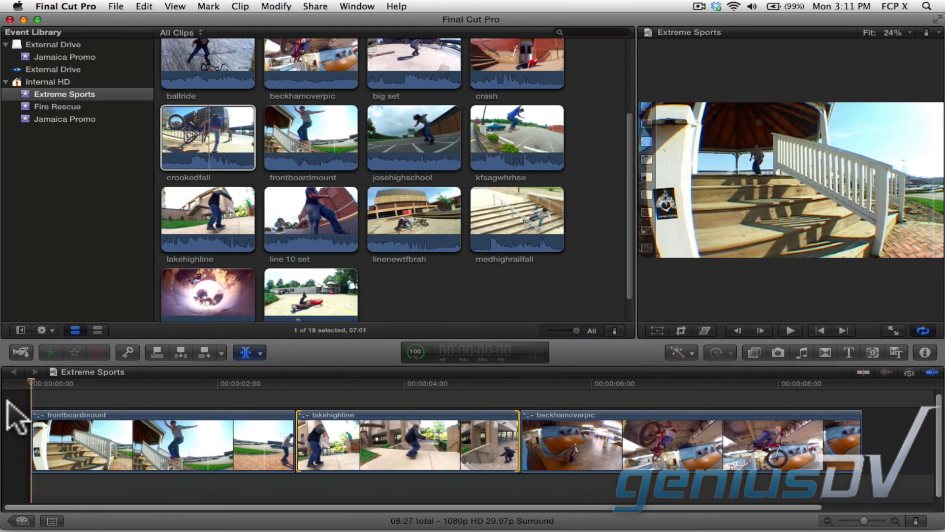
pyautogui.click(790, 331)
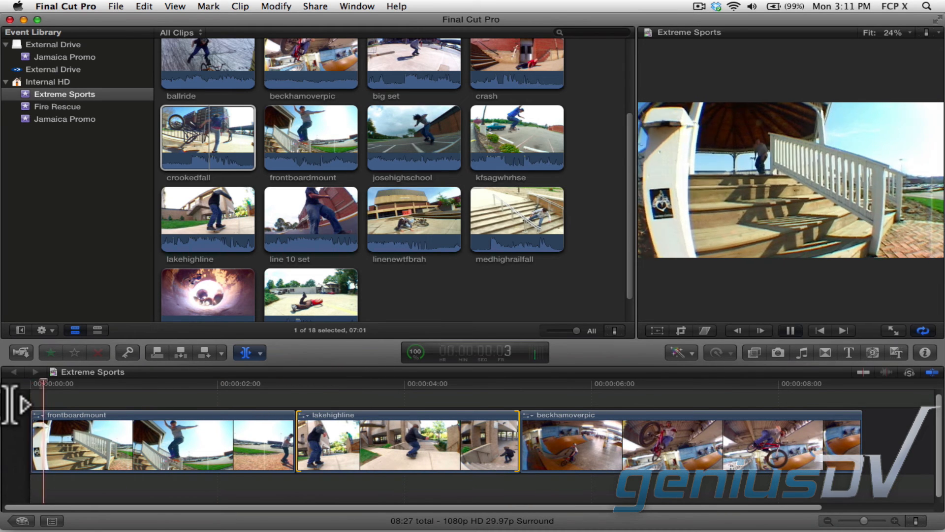